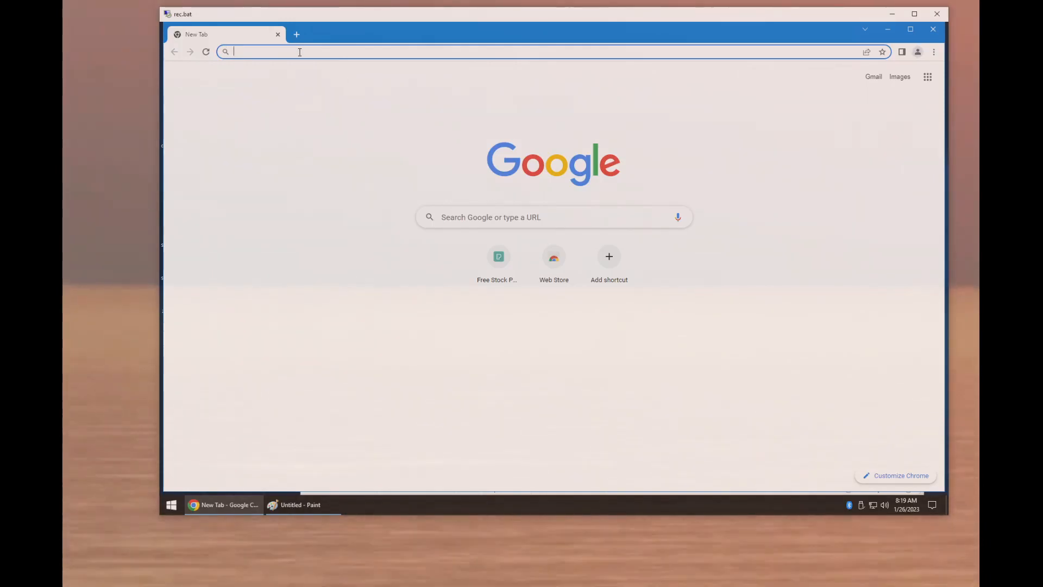
# Step: Search Pexels for 'friends' and open the photo of four friends in a new tab
pyautogui.click(498, 256)
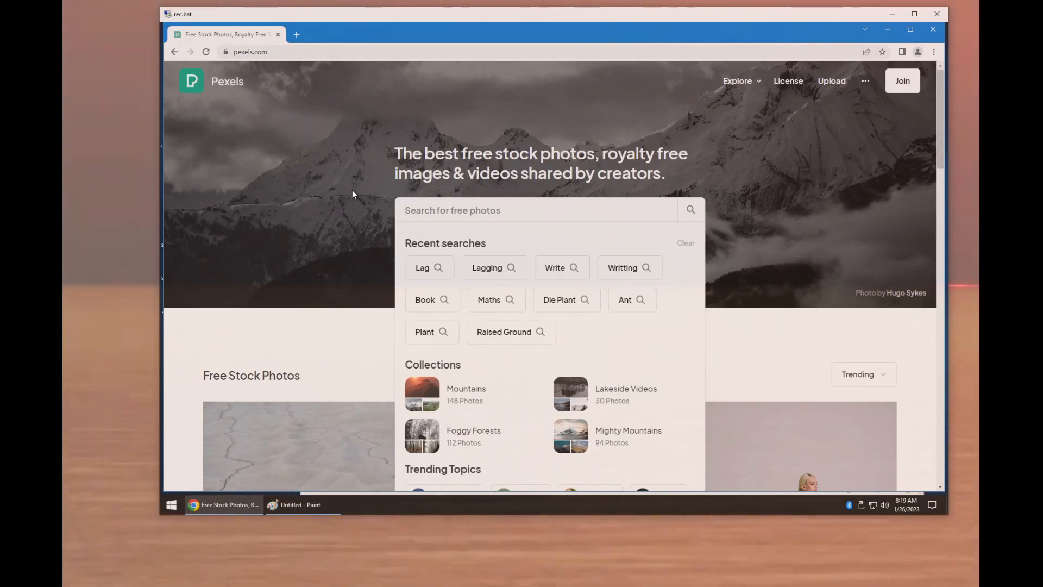
pyautogui.write('friends')
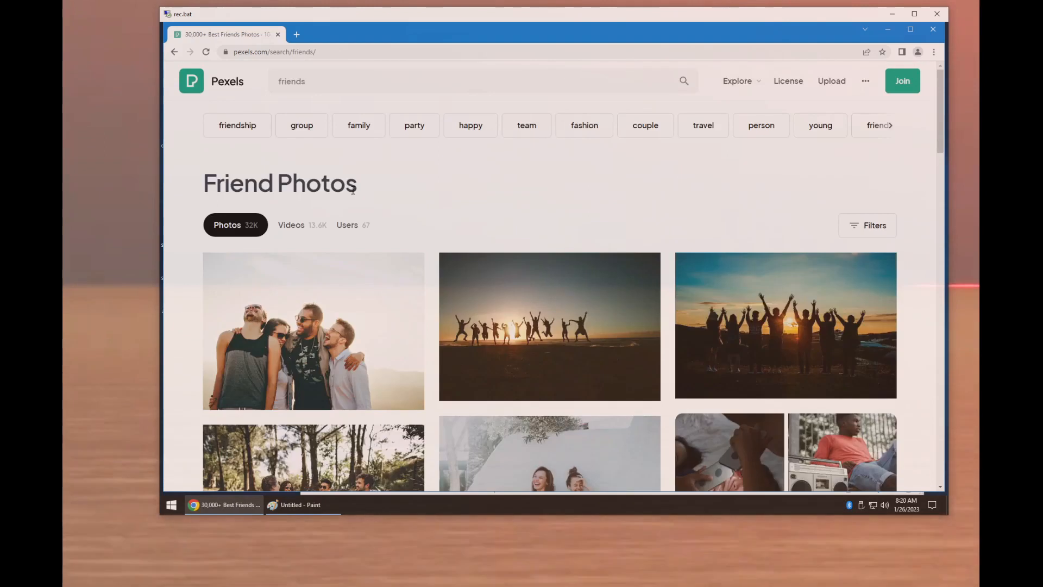
pyautogui.scroll(-3)
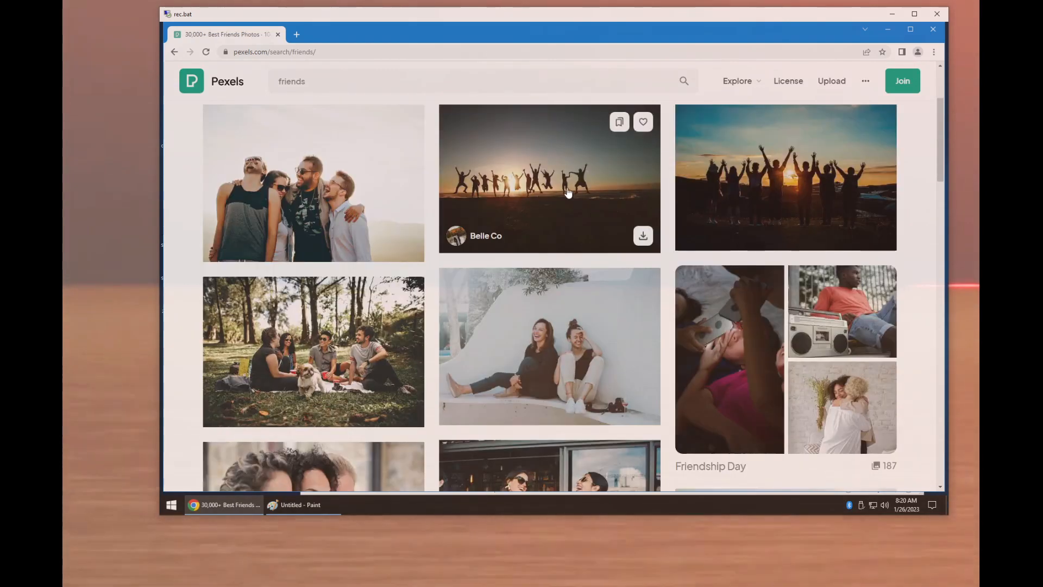
pyautogui.scroll(-3)
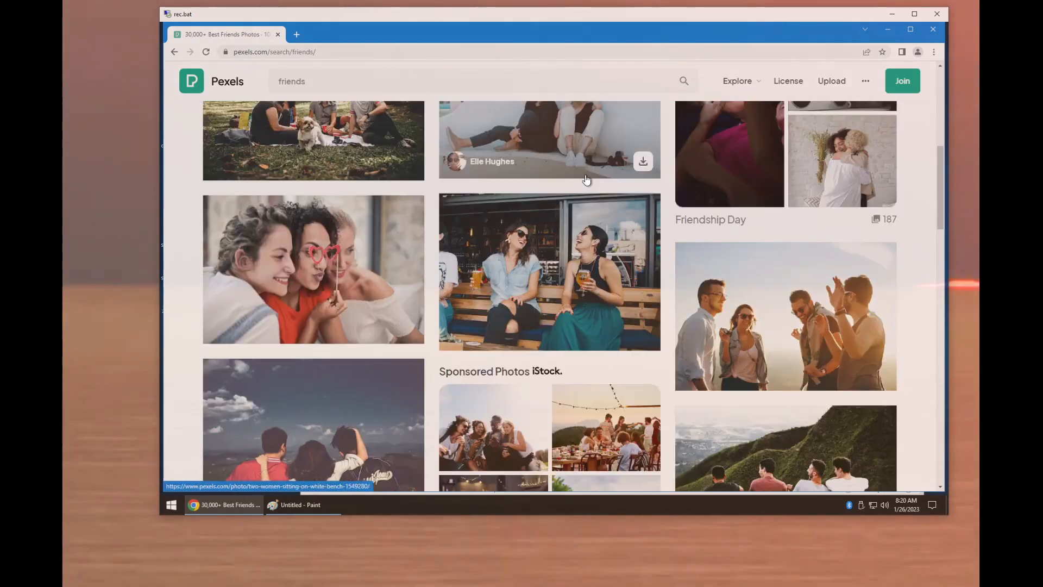
pyautogui.scroll(-3)
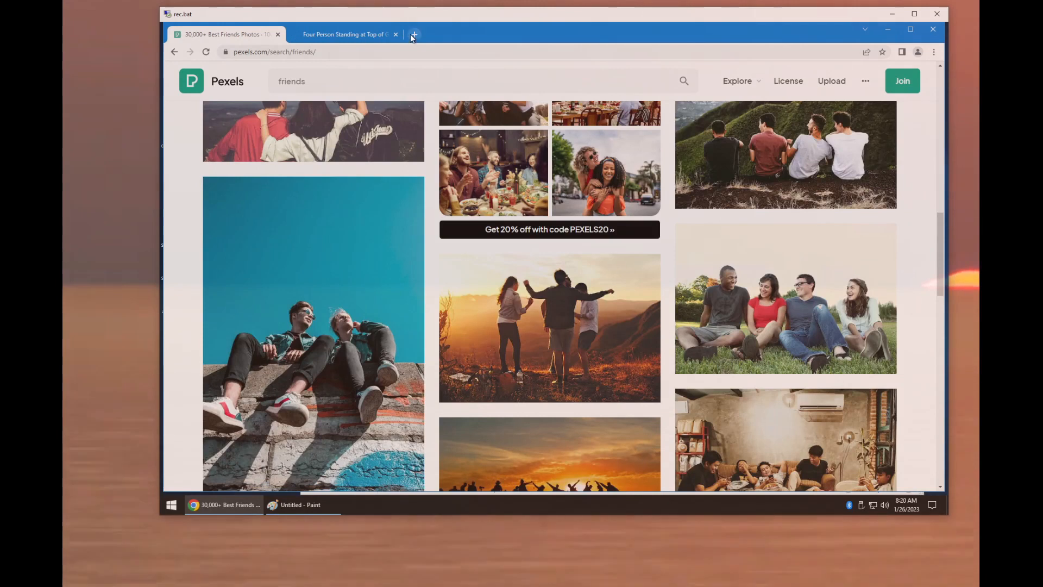
# Step: In a new tab, search Pexels for 'room' and open the grey wooden sideboard photo
pyautogui.click(414, 34)
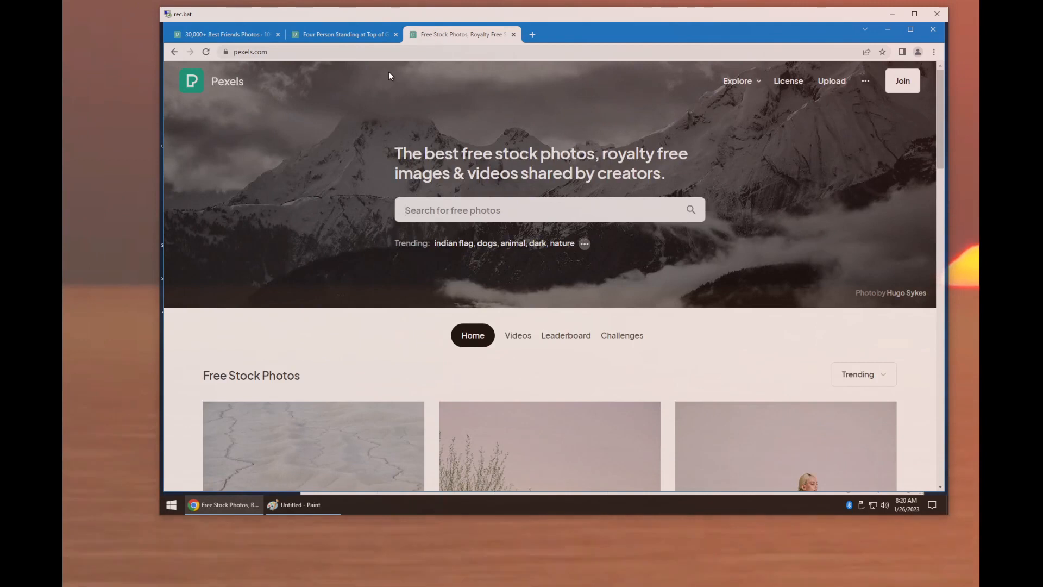
pyautogui.write('r')
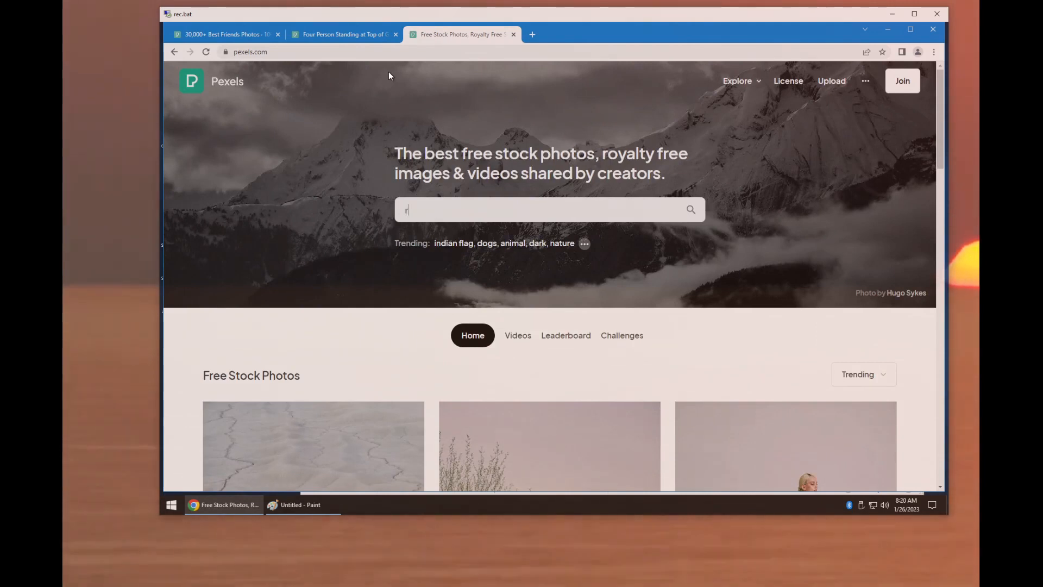
pyautogui.write('oom')
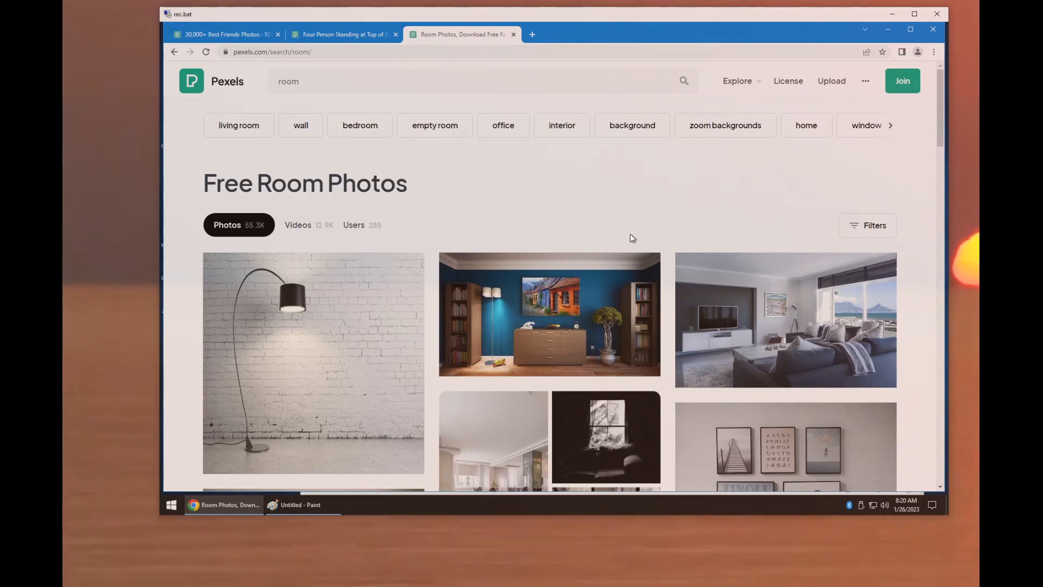
pyautogui.scroll(-3)
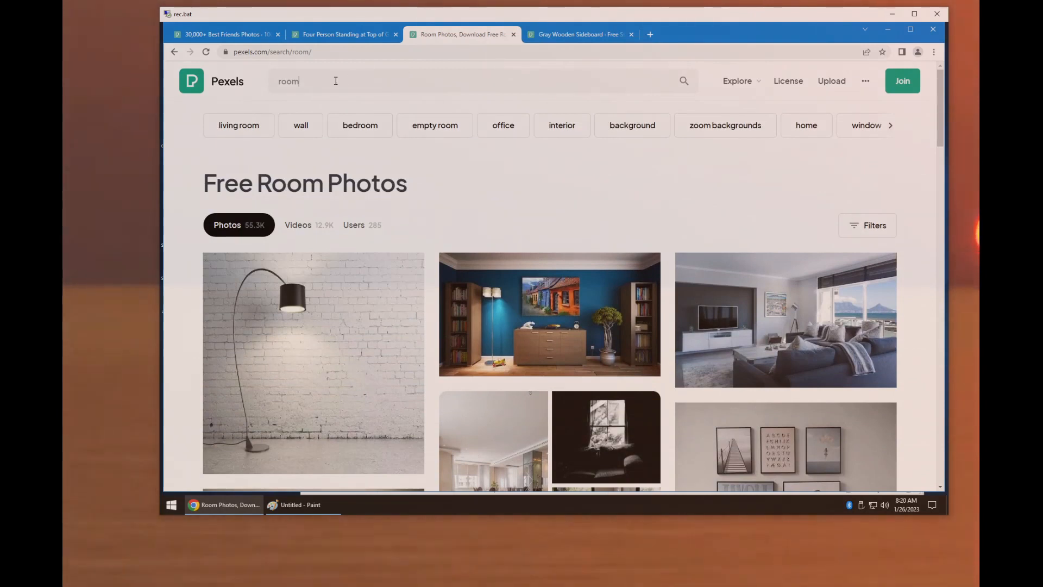
# Step: Replace the search term with 'stone tap' and run the search
pyautogui.click(332, 81)
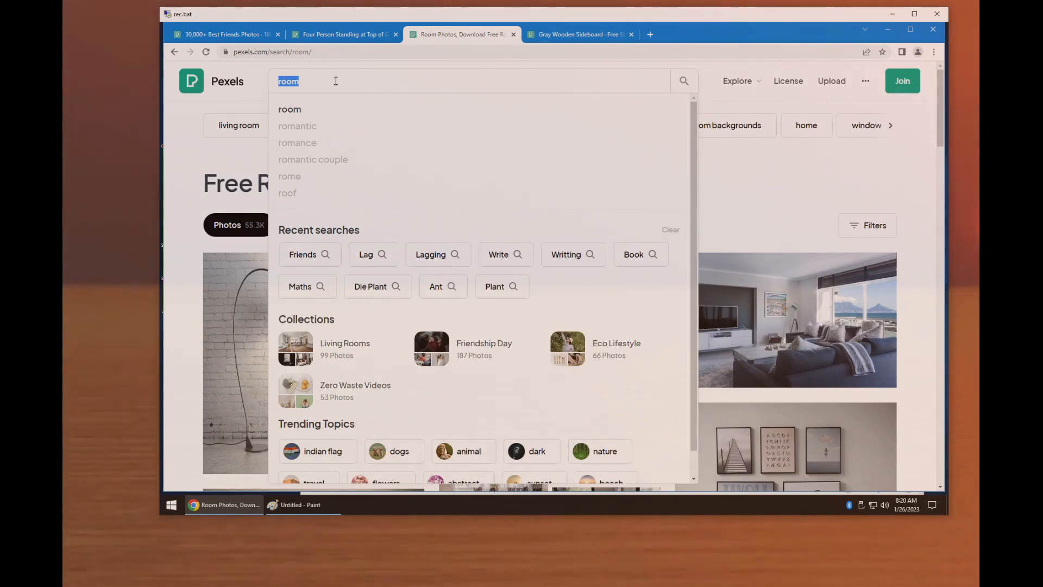
pyautogui.write('stone tap')
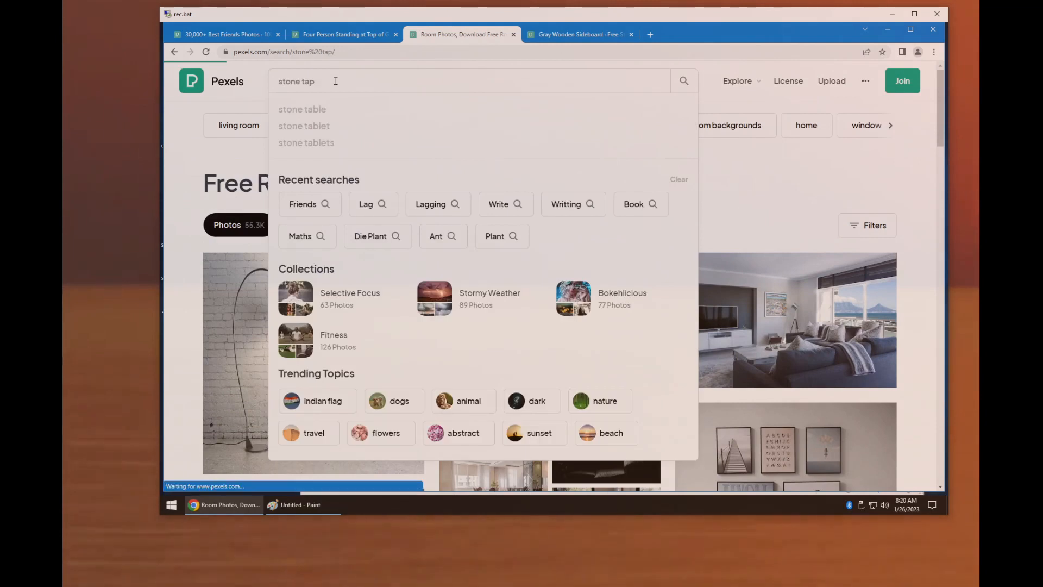
pyautogui.press('Enter')
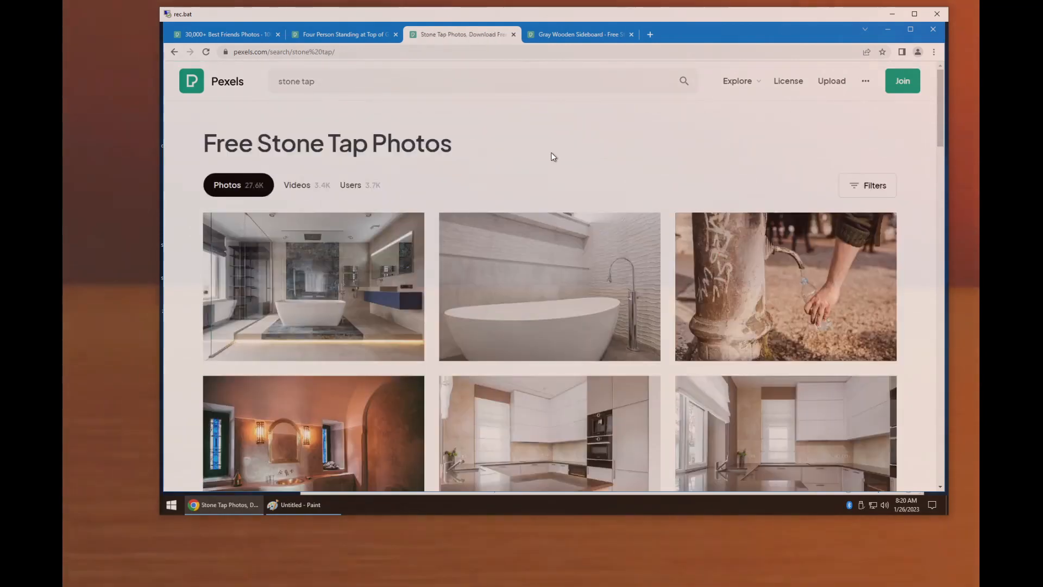
# Step: Scroll the stone tap results and open three tap and fountain photos in tabs
pyautogui.scroll(-3)
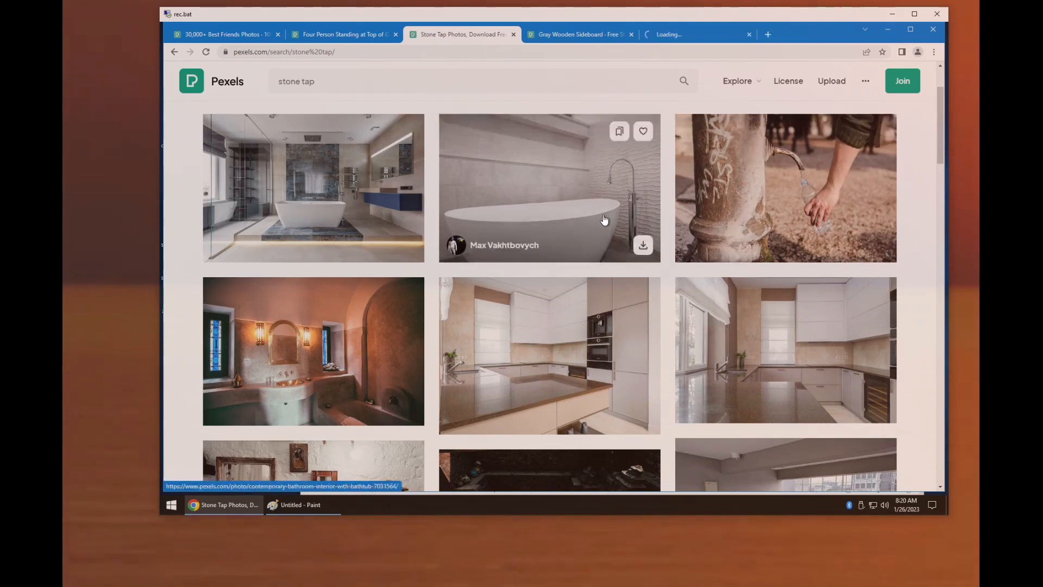
pyautogui.scroll(-3)
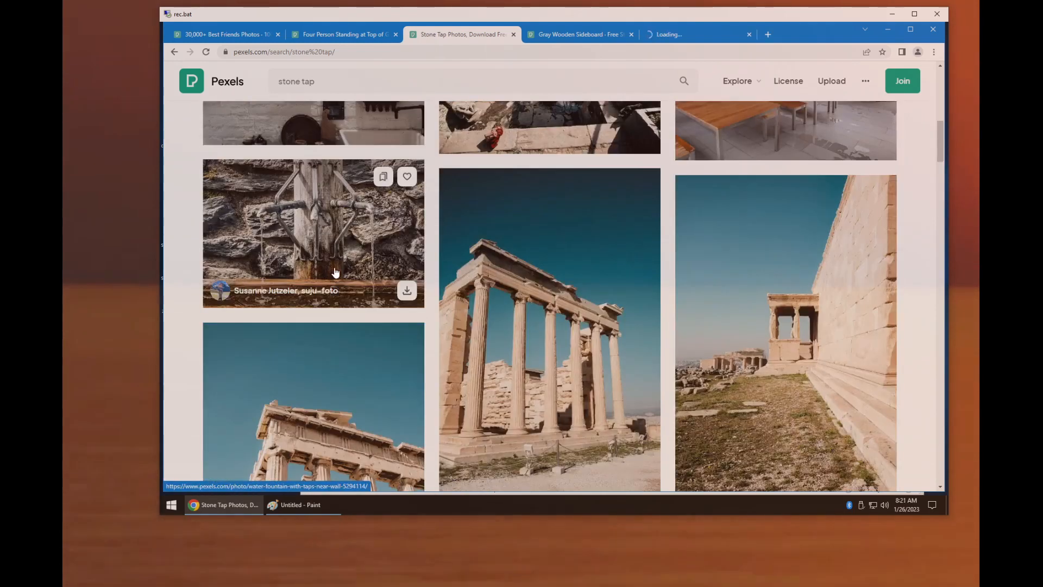
pyautogui.scroll(-3)
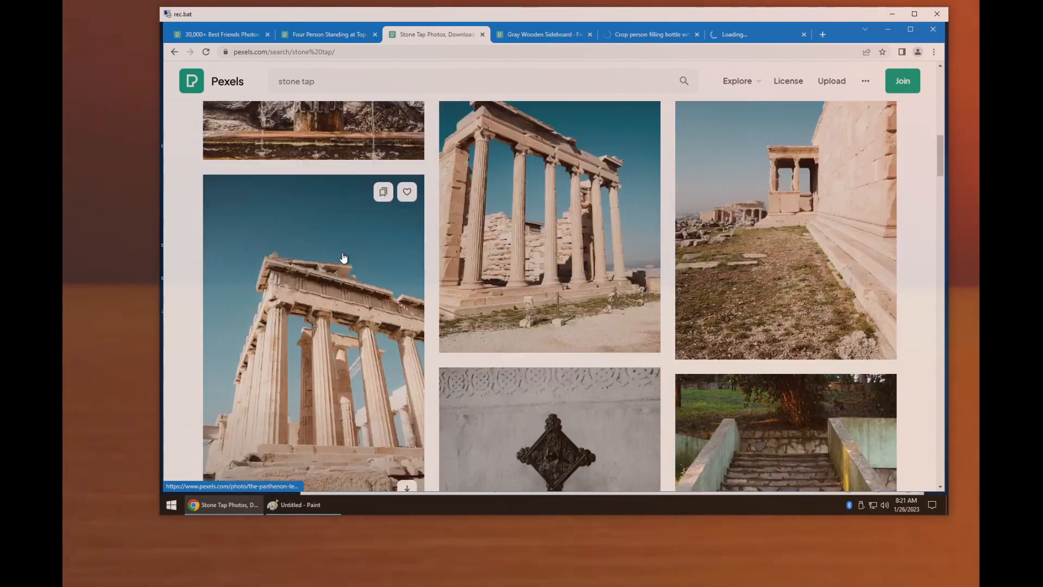
pyautogui.scroll(-3)
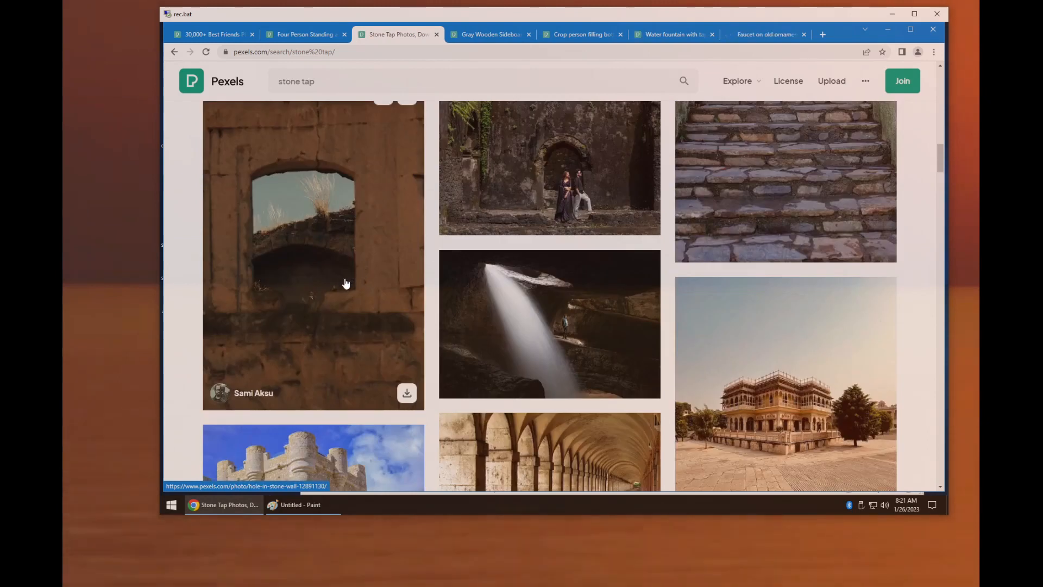
pyautogui.scroll(-3)
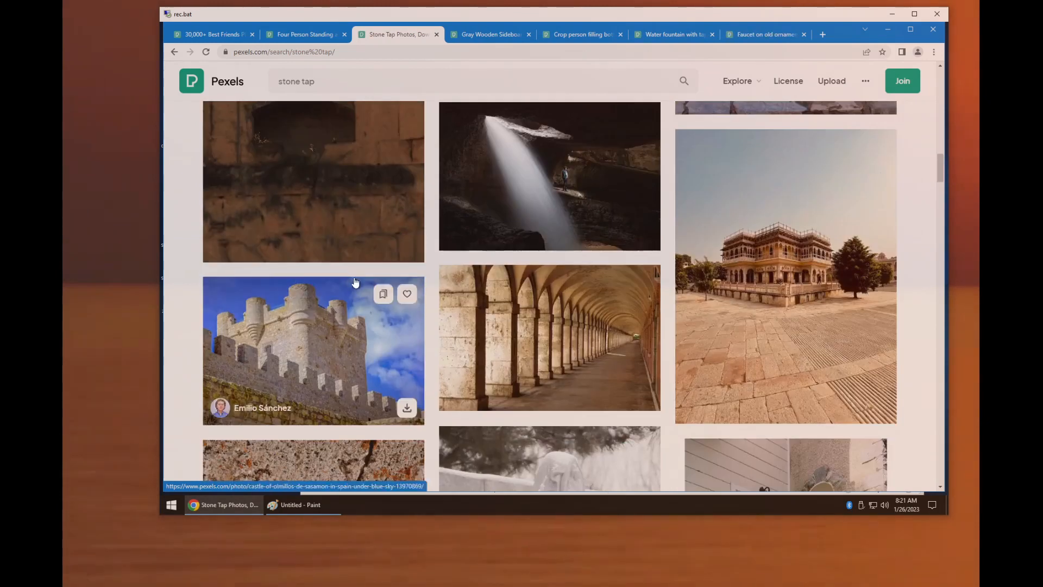
pyautogui.scroll(-3)
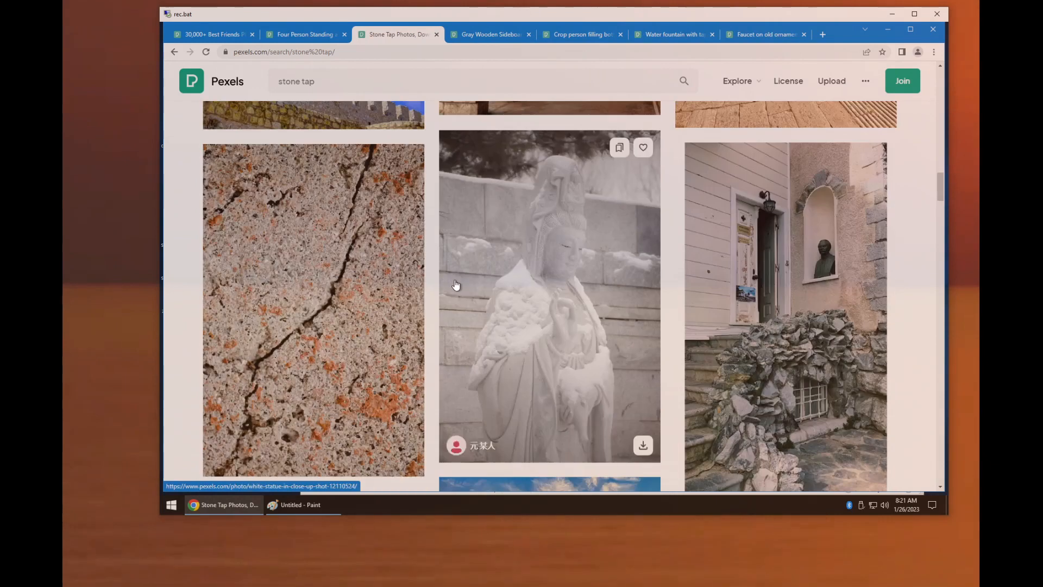
pyautogui.scroll(-3)
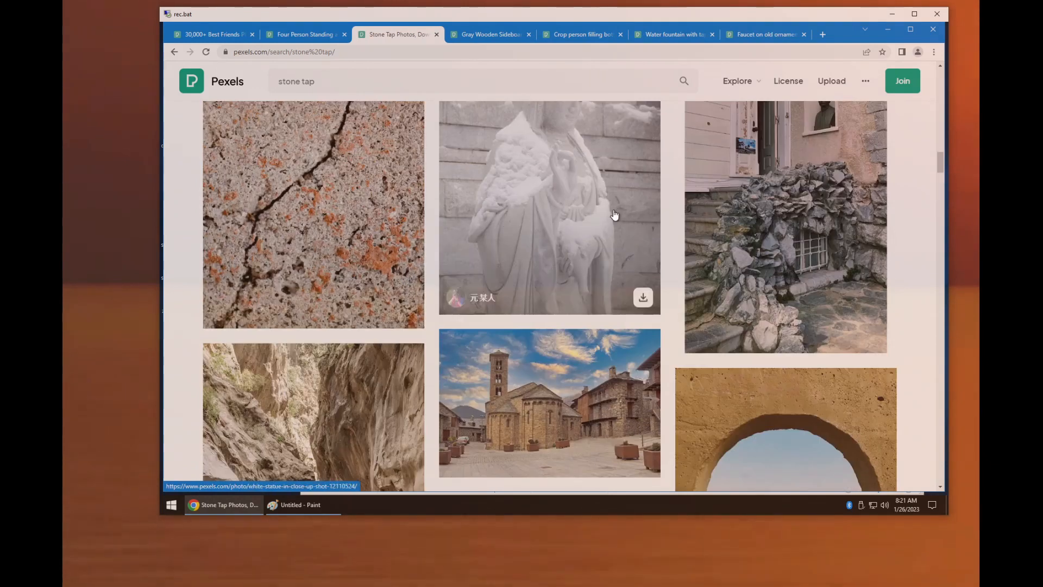
pyautogui.moveTo(607, 223)
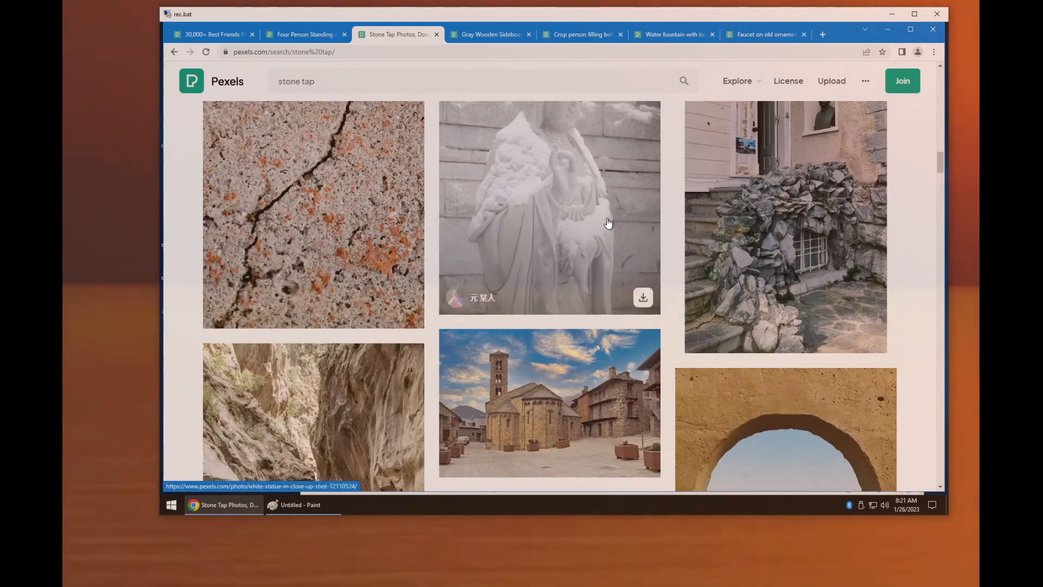
pyautogui.scroll(-3)
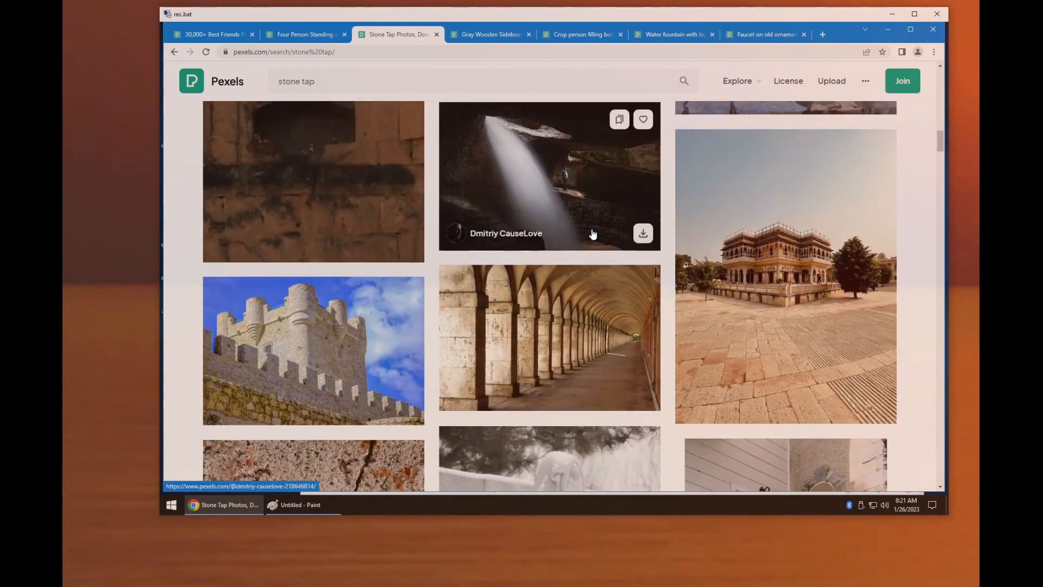
# Step: Scroll the 'wall' results and open the Brown Brick Wall photo in a new tab
pyautogui.scroll(-3)
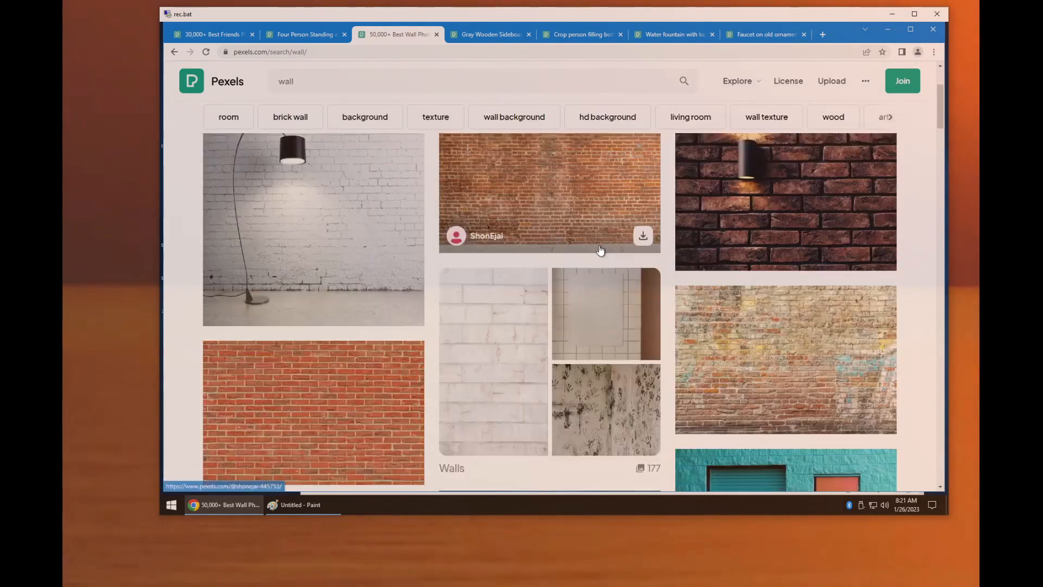
pyautogui.scroll(-3)
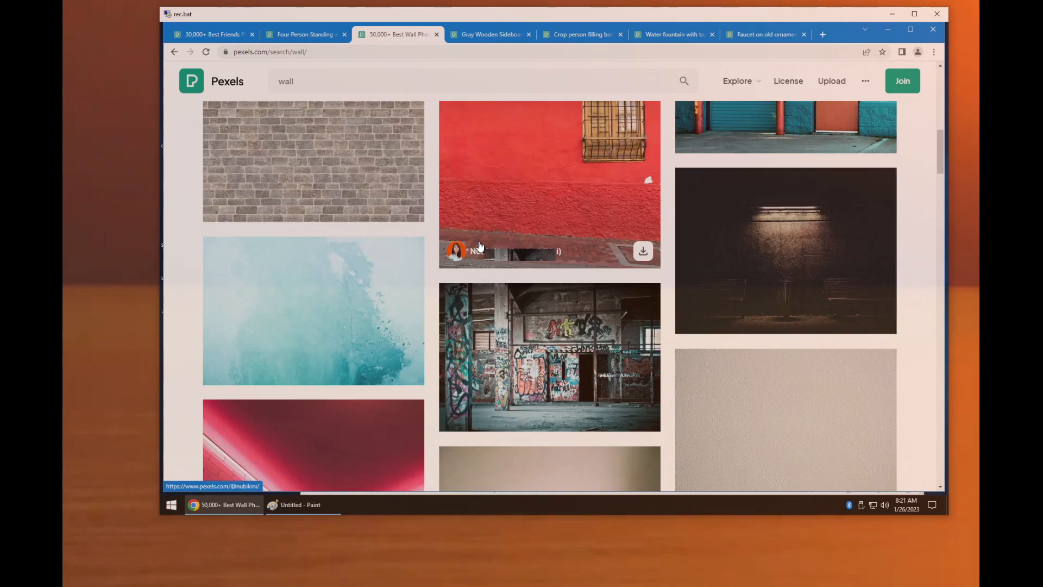
pyautogui.scroll(-3)
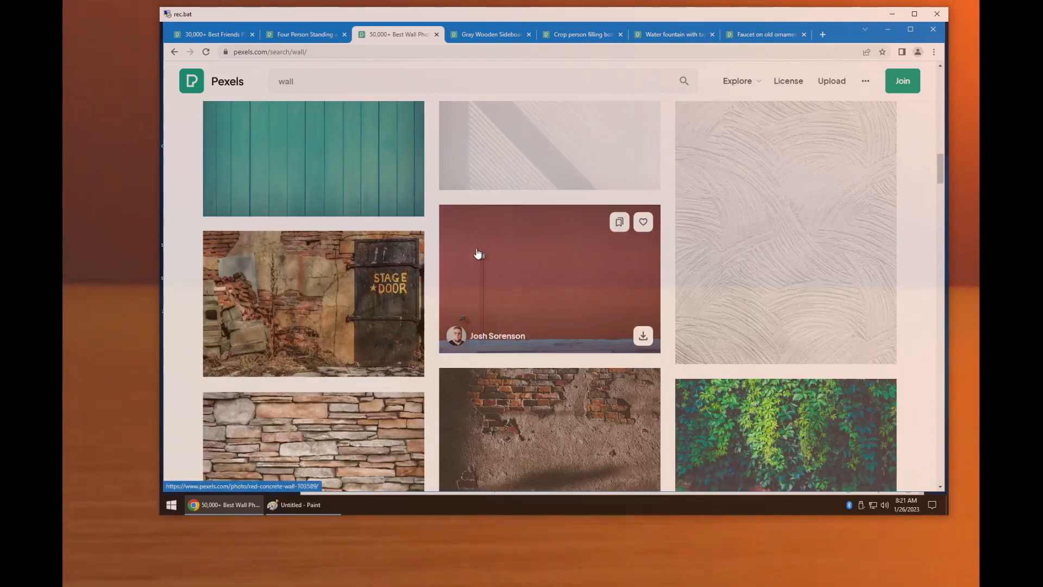
pyautogui.scroll(-3)
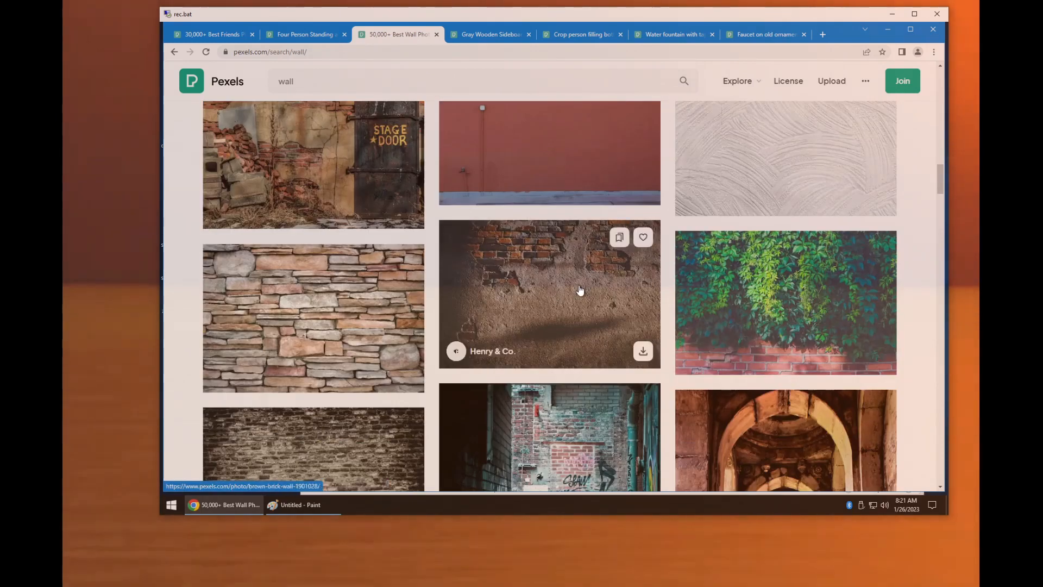
pyautogui.scroll(-3)
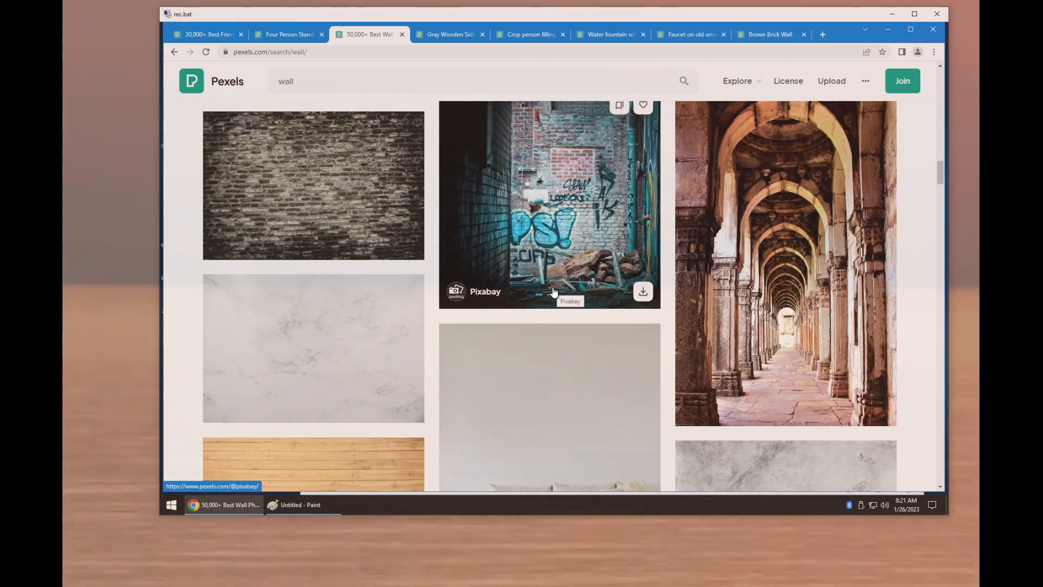
pyautogui.moveTo(590, 258)
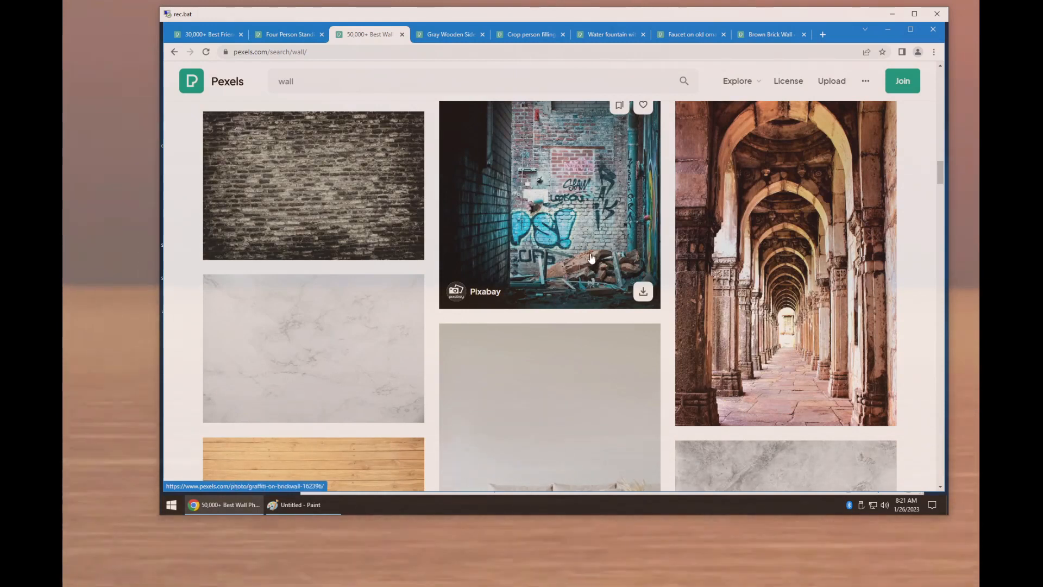
pyautogui.scroll(-3)
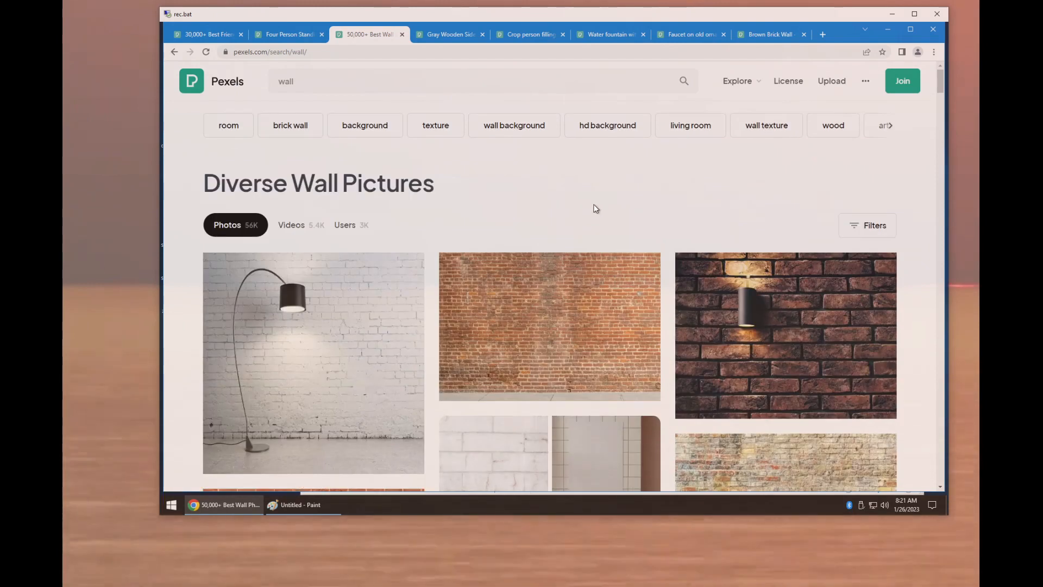
pyautogui.moveTo(577, 200)
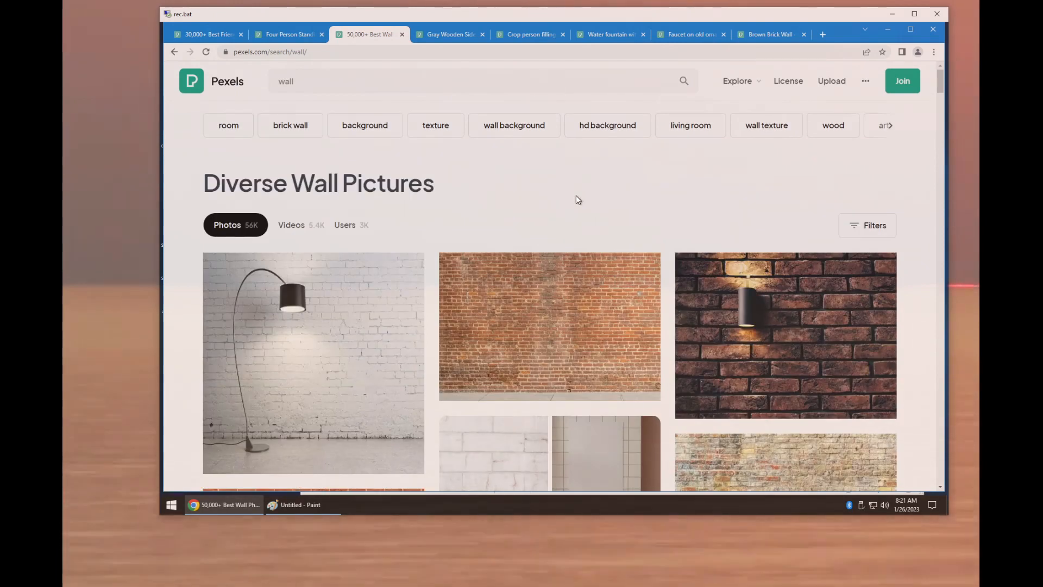
# Step: Search for 'sapling' and open two sapling photos in new tabs
pyautogui.click(465, 80)
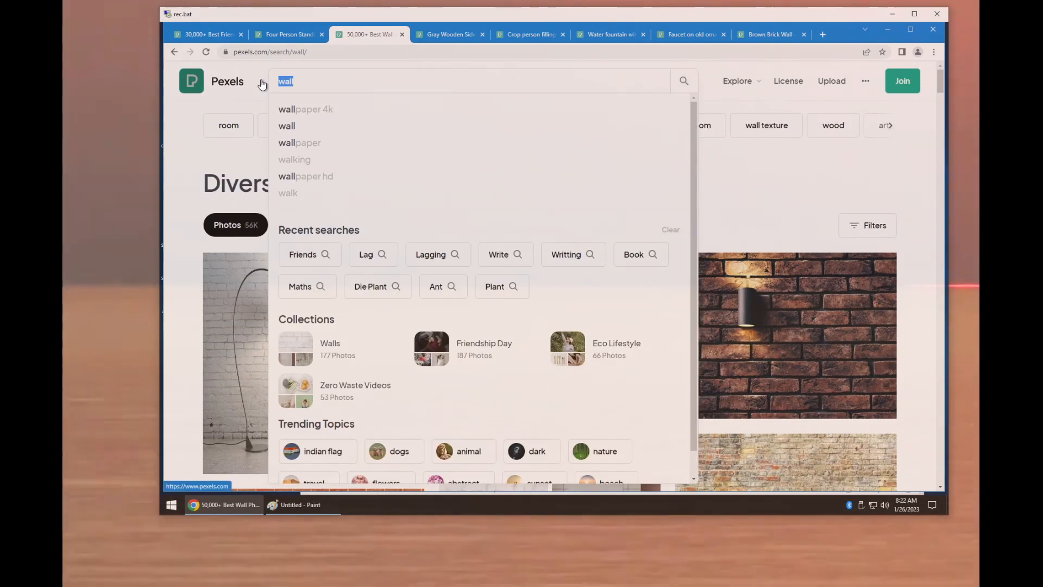
pyautogui.write('sapling')
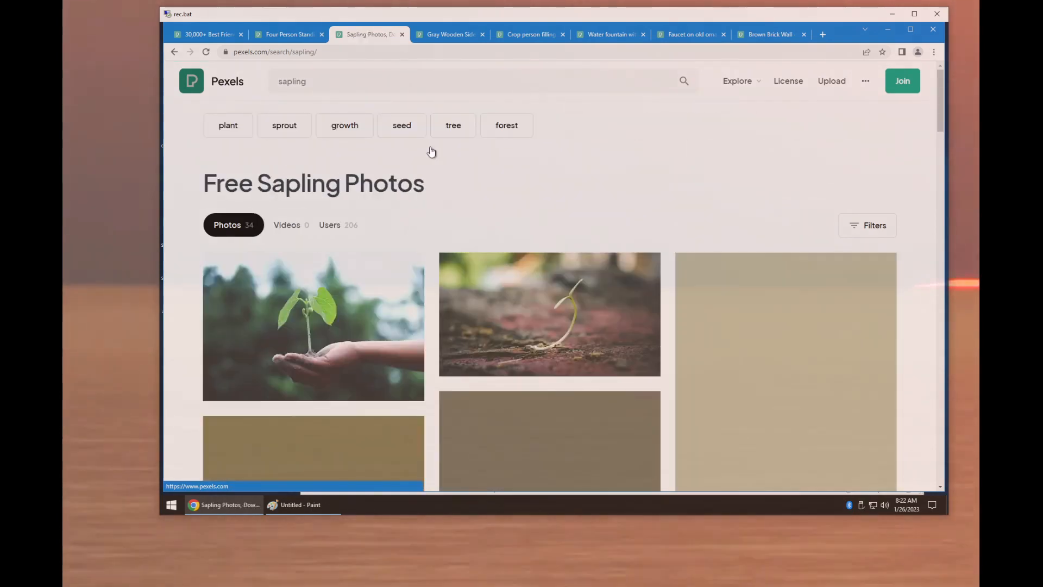
pyautogui.scroll(-3)
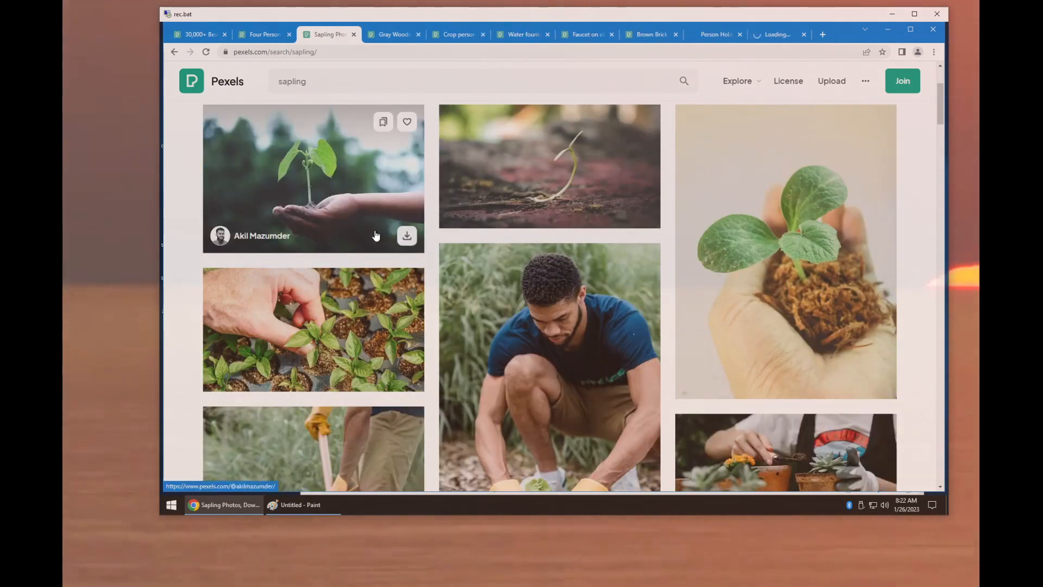
pyautogui.scroll(-3)
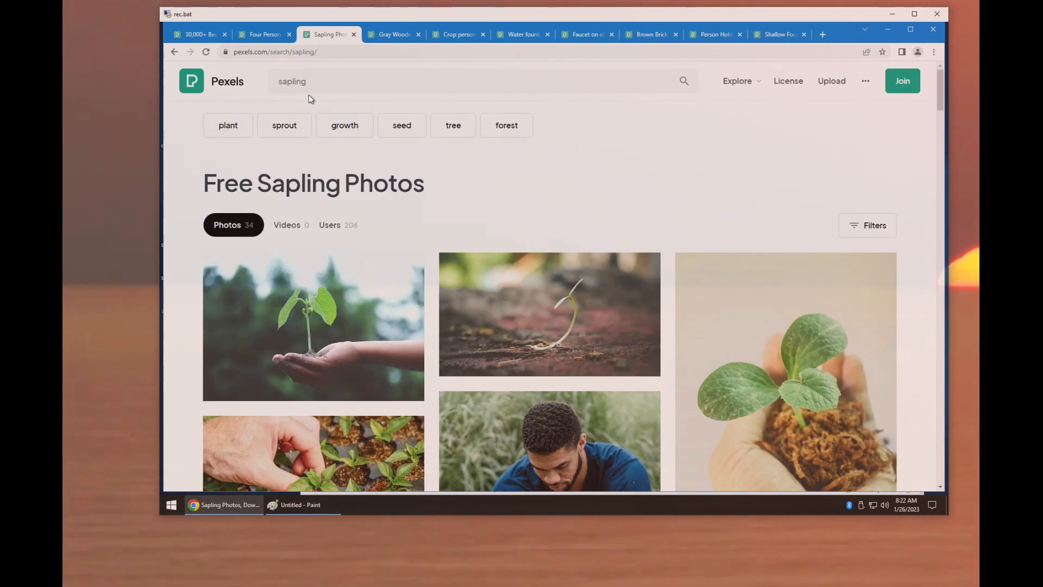
# Step: Search for 'flowerpot' and open the pink-flowered potted plant photo in a new tab
pyautogui.click(291, 80)
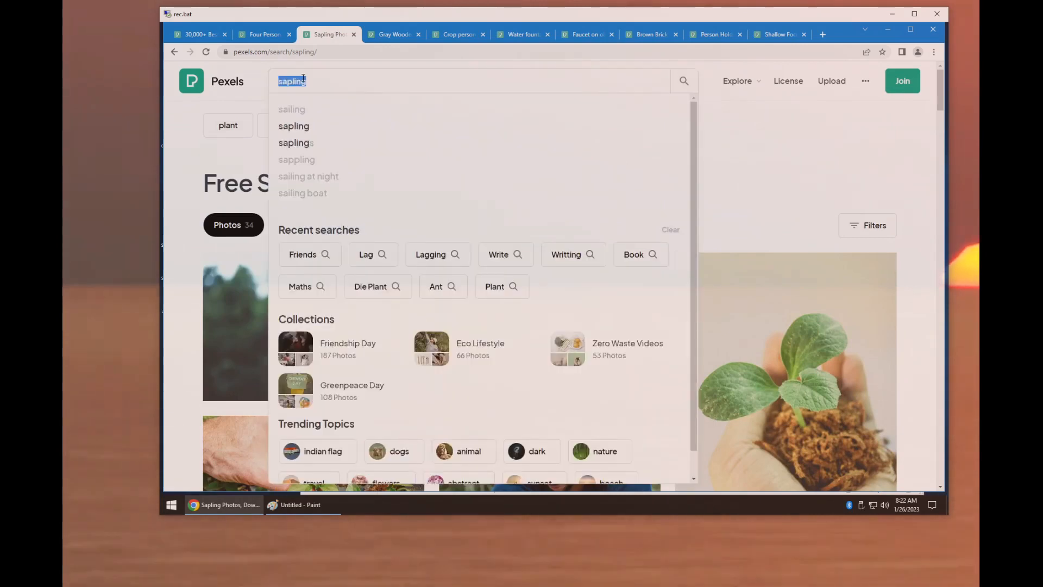
pyautogui.write('flowerpot')
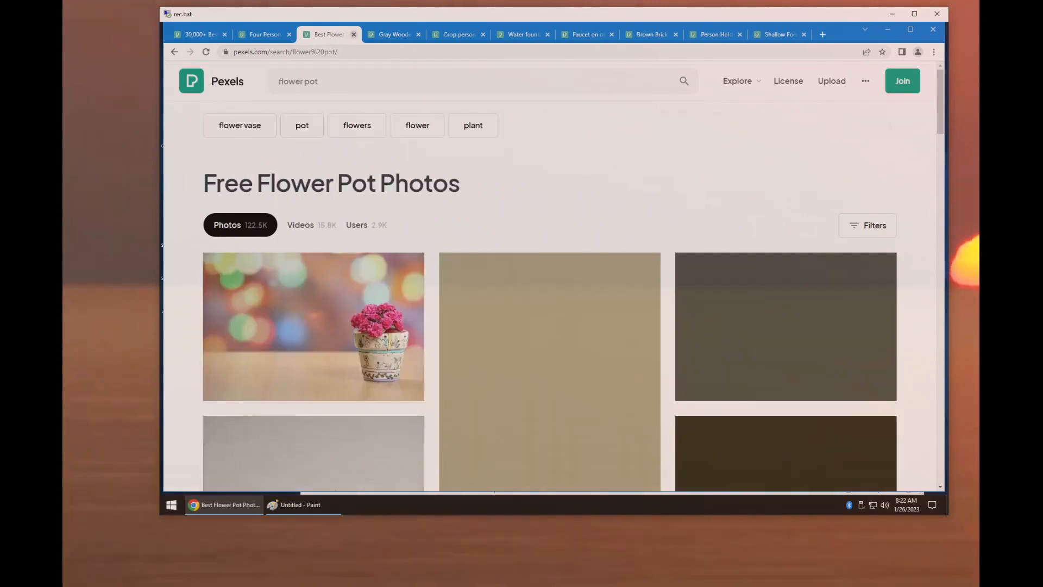
pyautogui.scroll(-3)
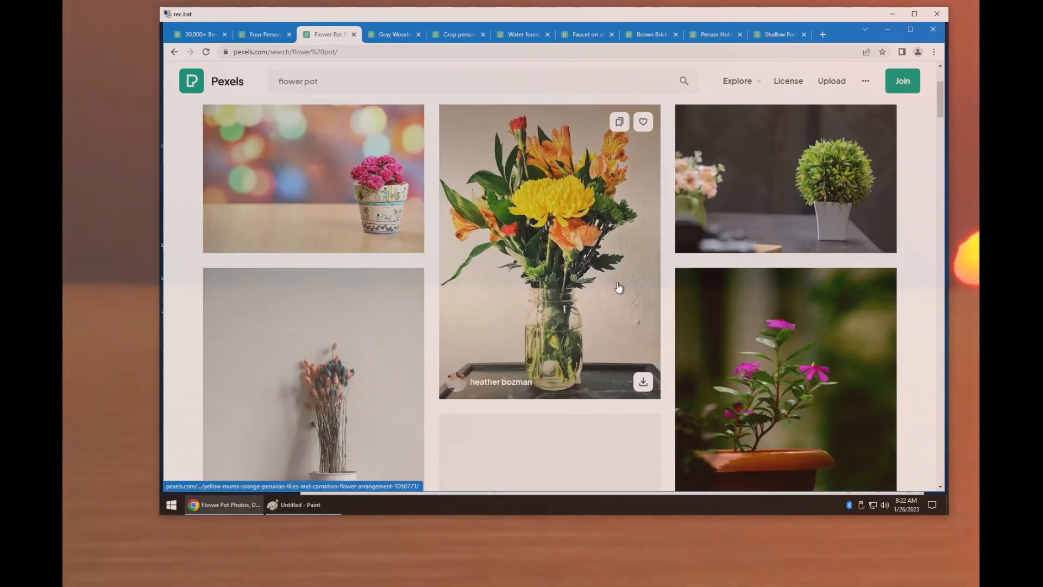
pyautogui.scroll(-3)
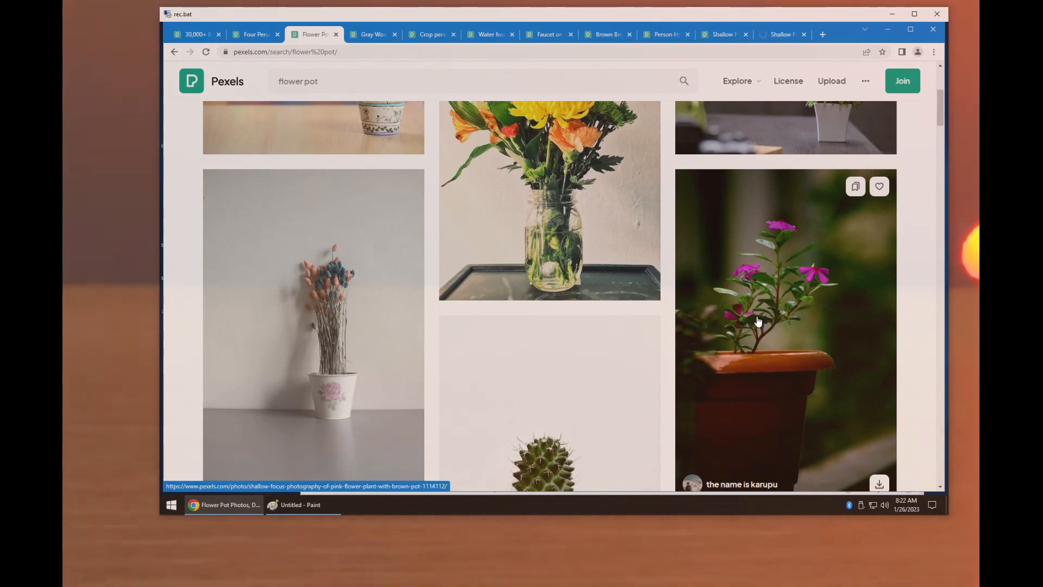
pyautogui.moveTo(615, 314)
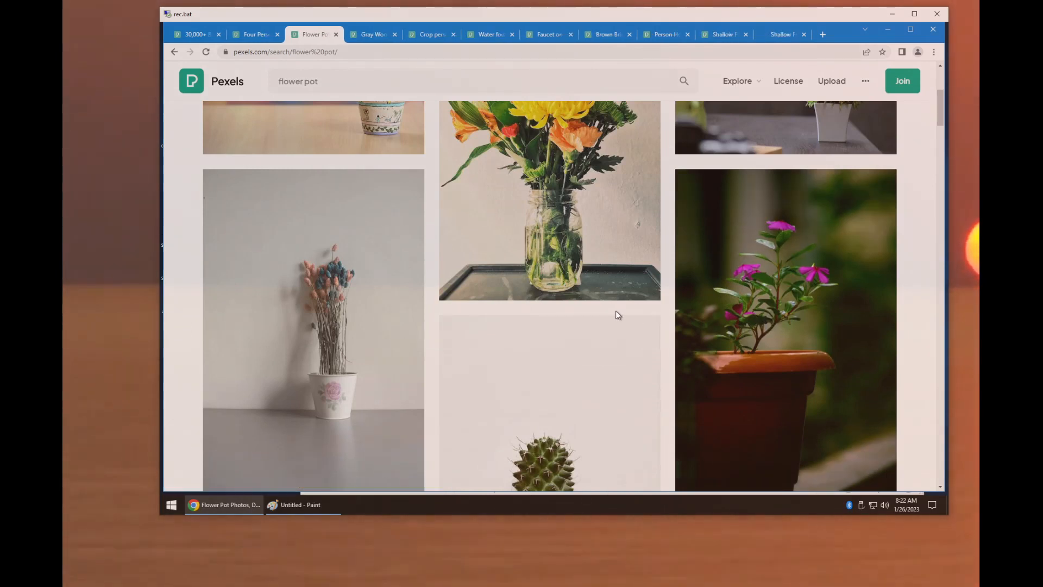
pyautogui.scroll(-3)
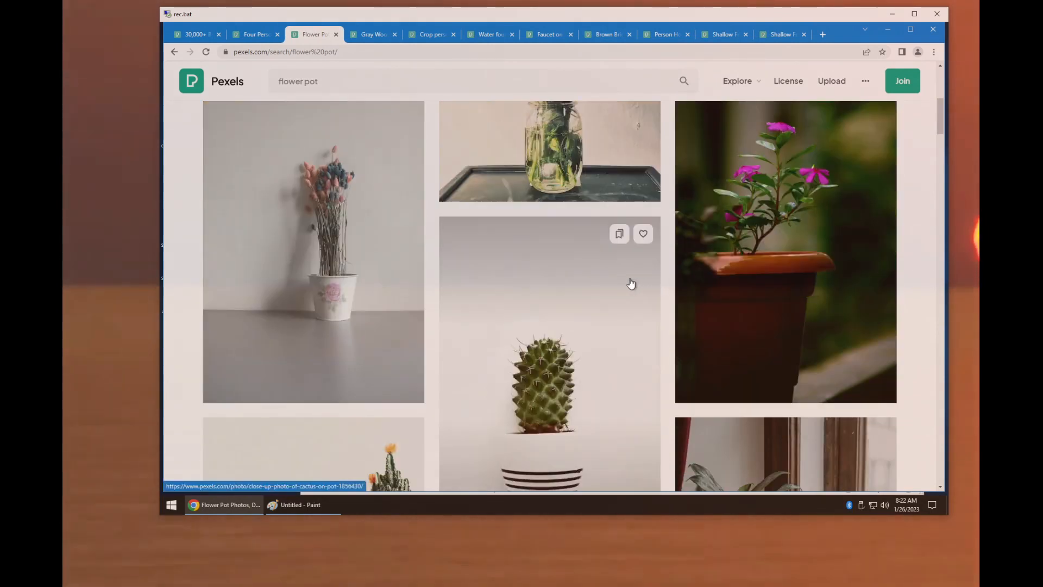
pyautogui.scroll(-3)
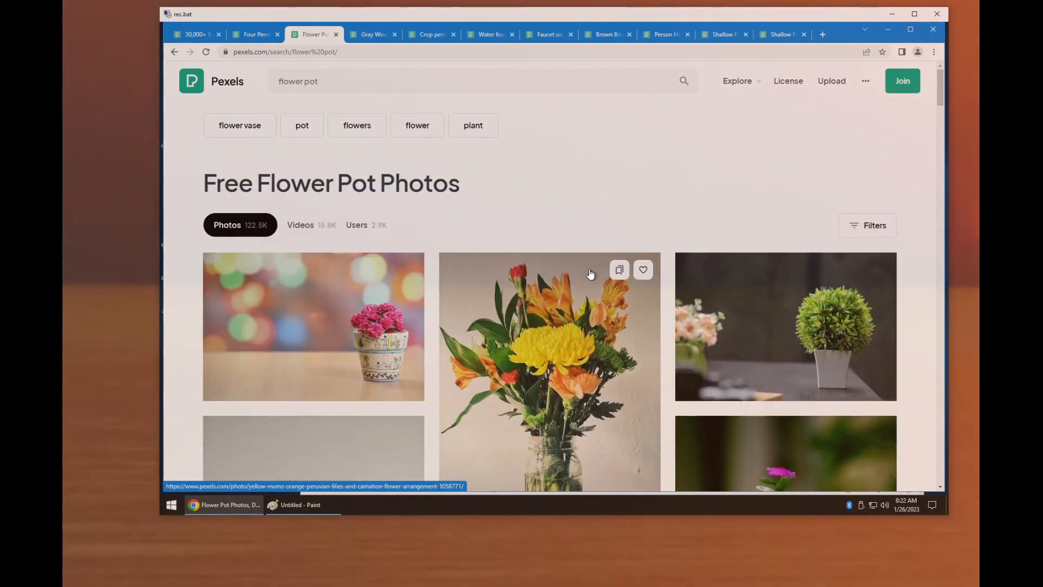
pyautogui.moveTo(593, 215)
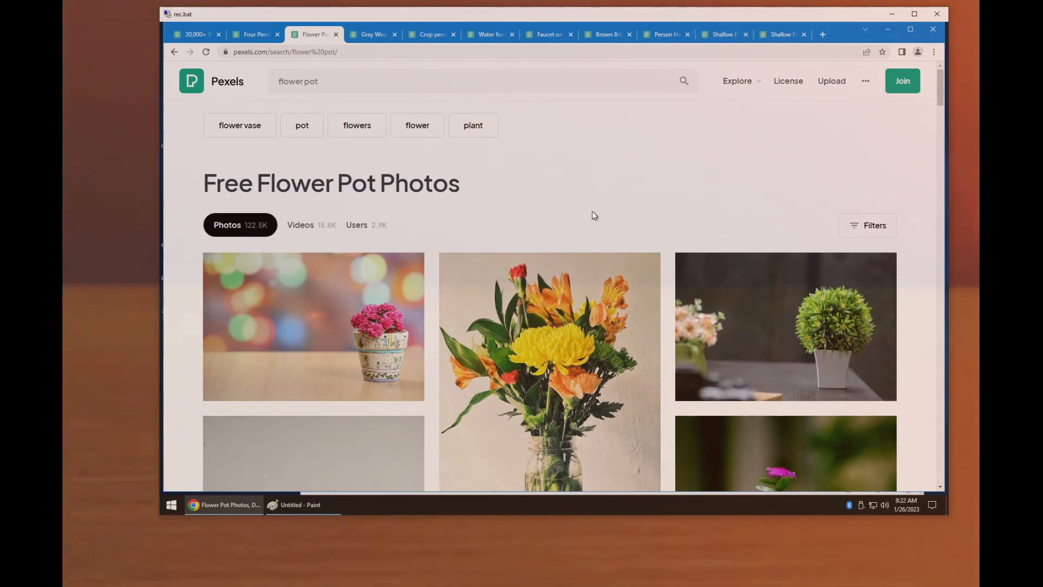
pyautogui.moveTo(536, 172)
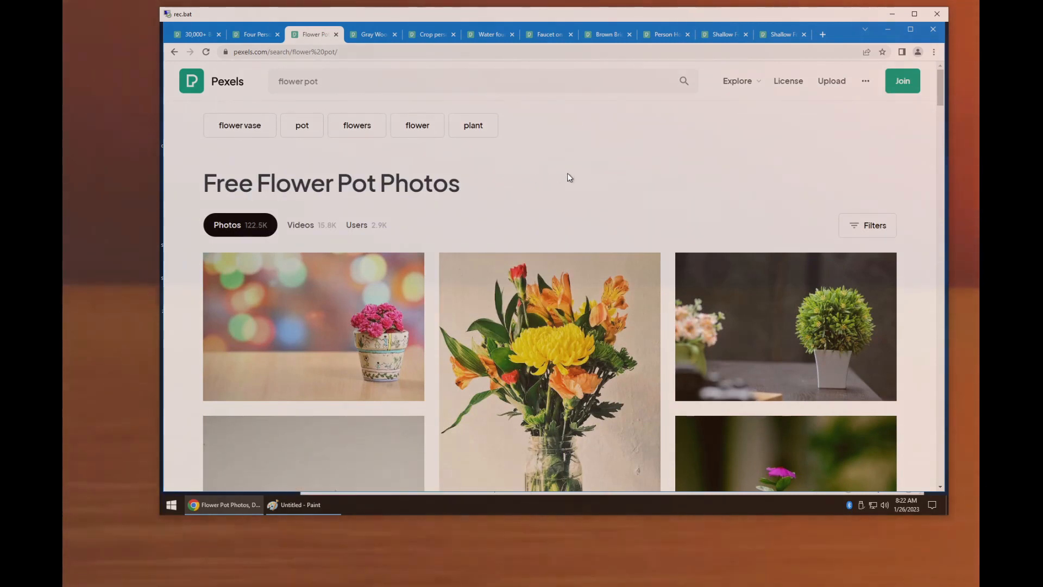
pyautogui.scroll(-3)
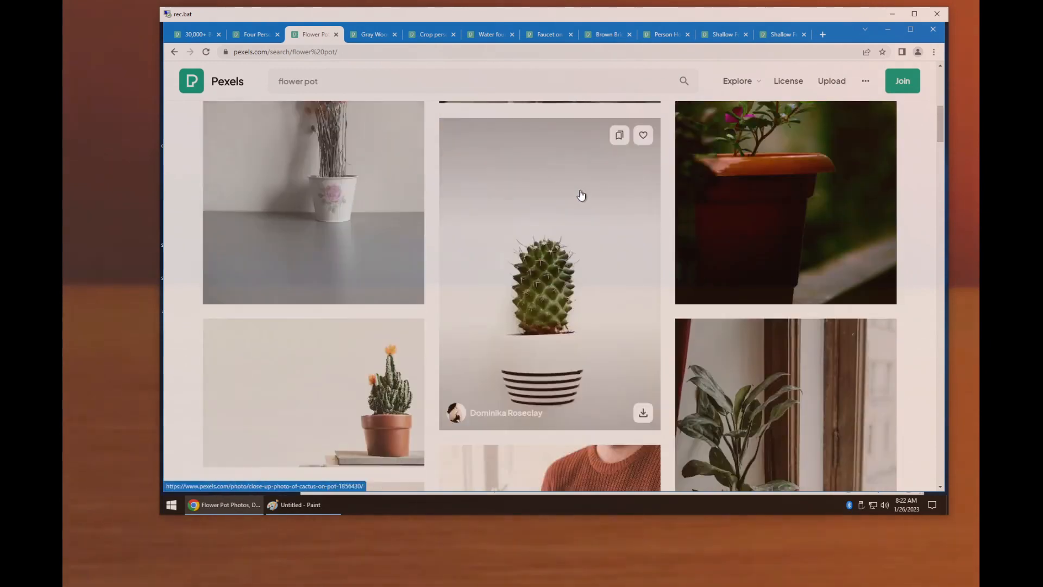